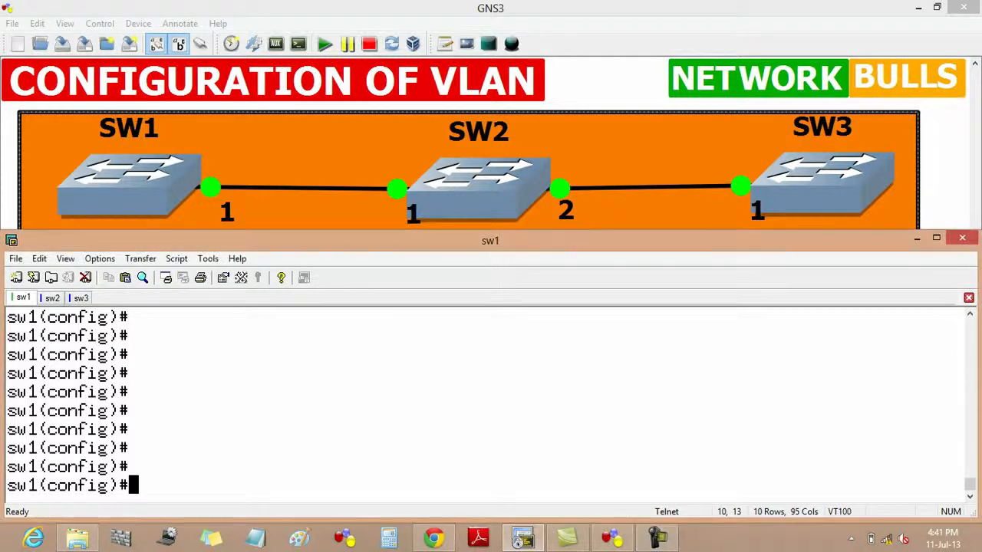
Create VLAN 2 on sw1 and return to the privileged prompt with Ctrl+Z.
text(v)
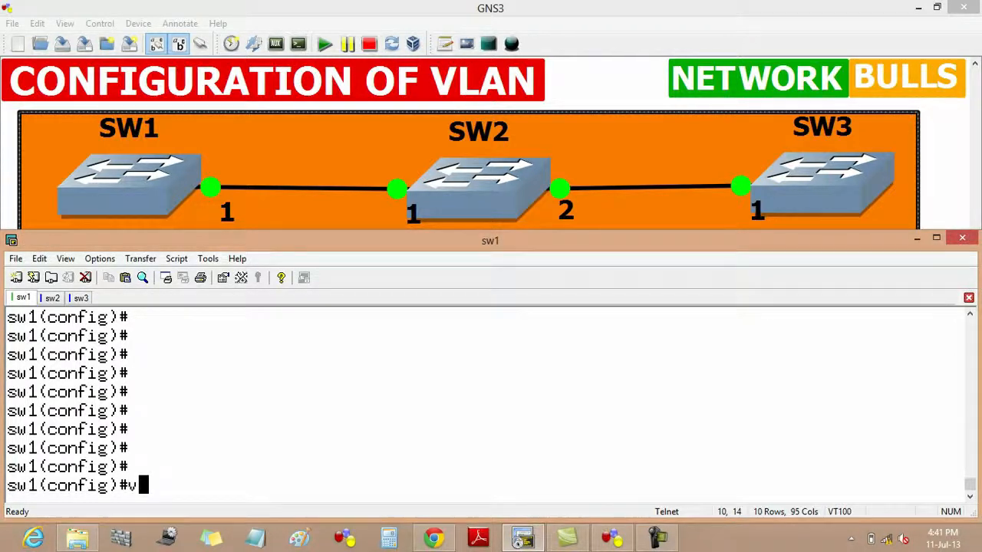
text(lan)
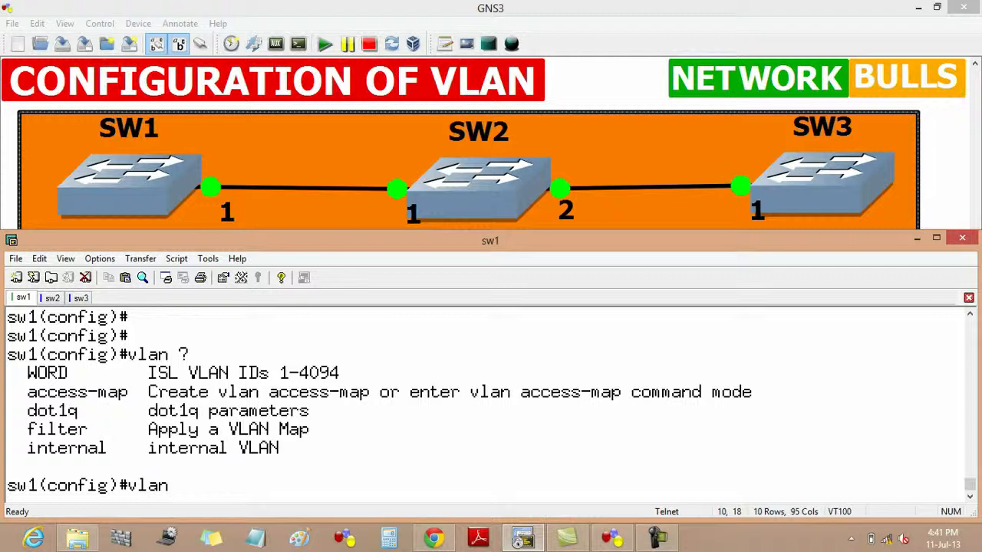
text(2)
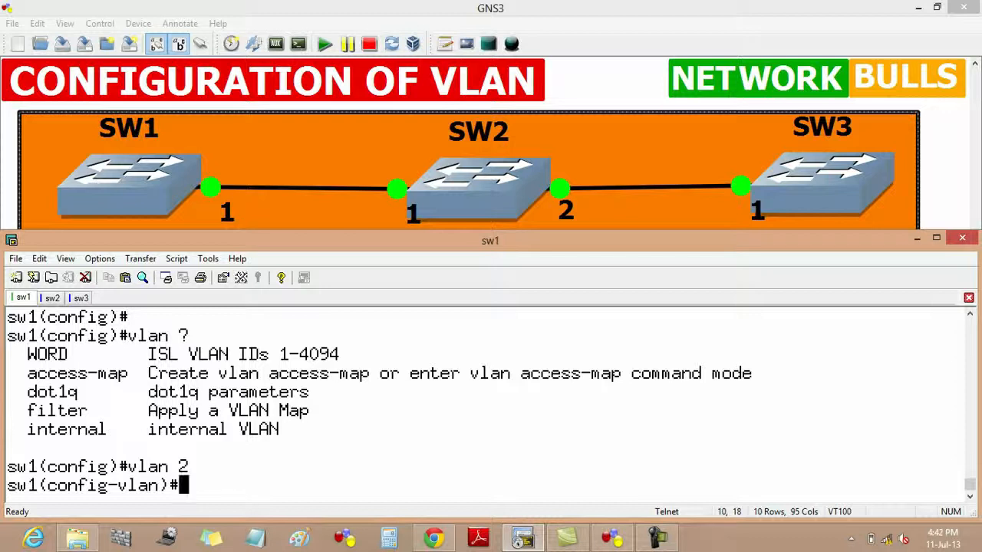
key(ctrl+z)
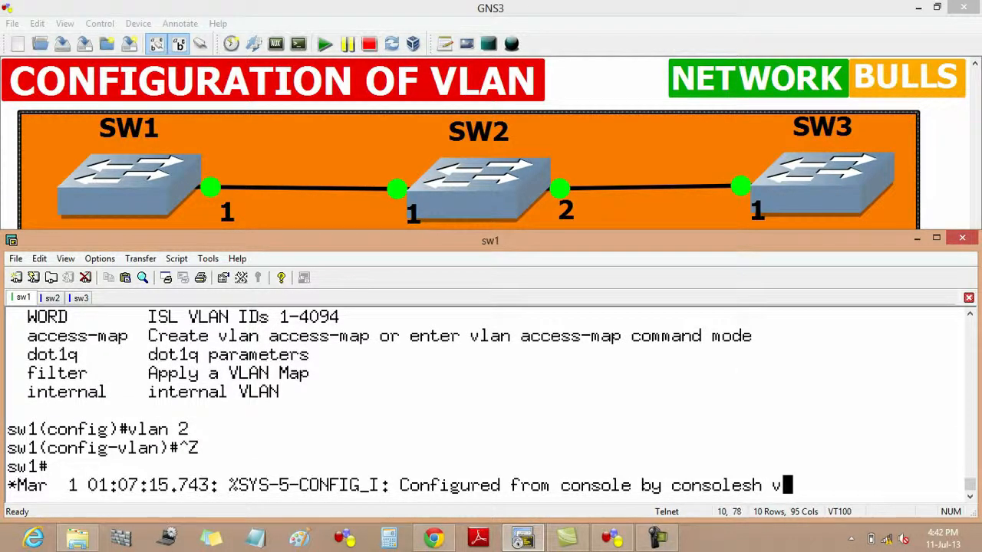
Run 'sh vlan brief' and highlight VLAN 2's default name VLAN0002 in the output.
text(sh vlan)
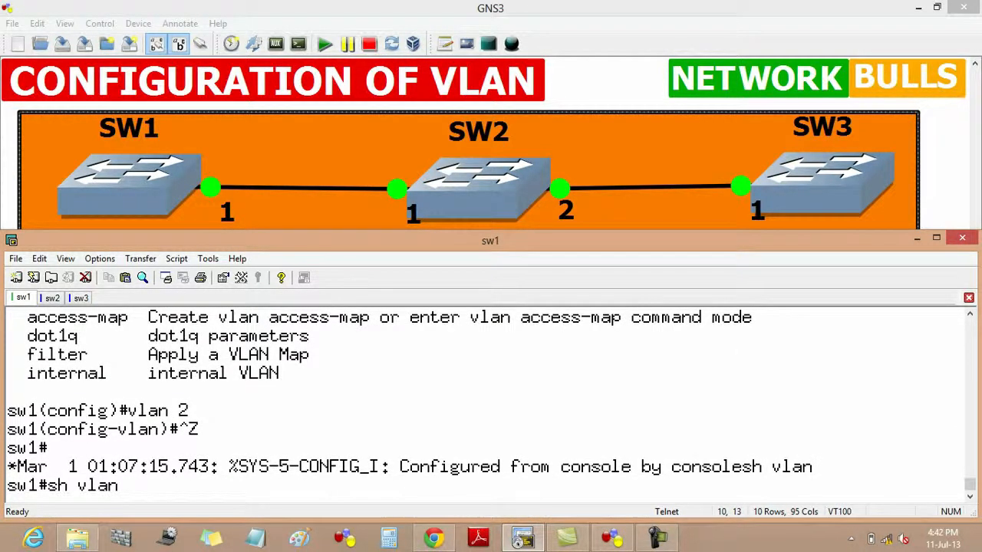
text(brief)
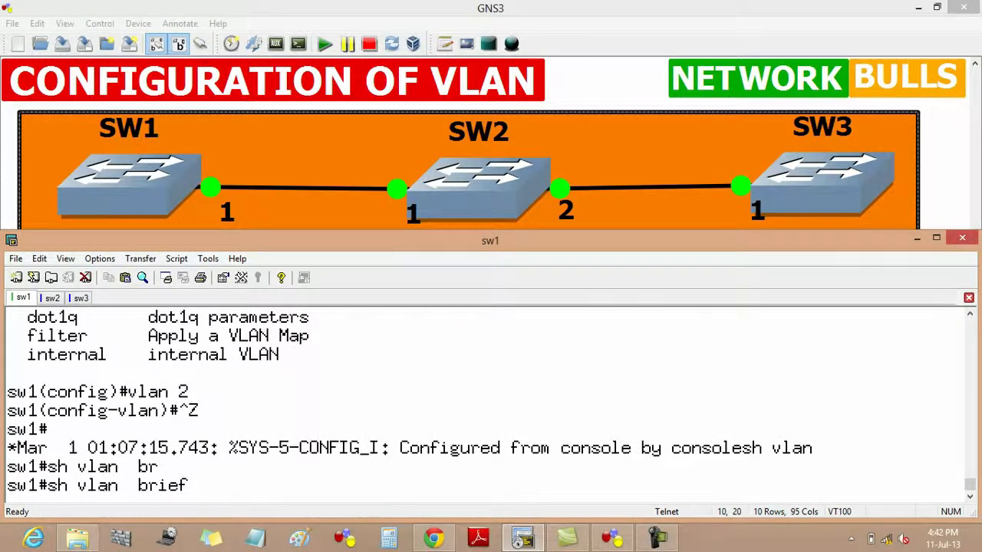
key(Return)
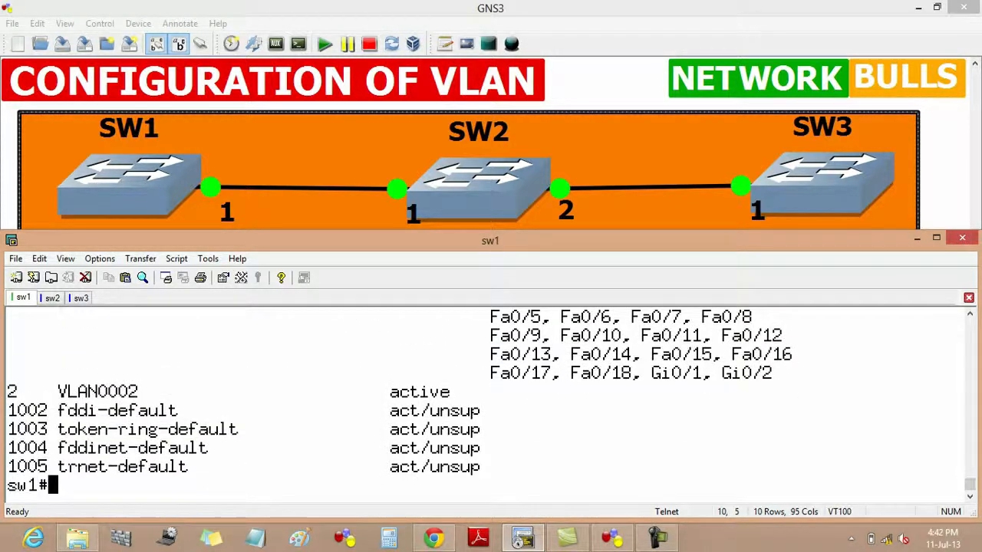
double_click(98, 391)
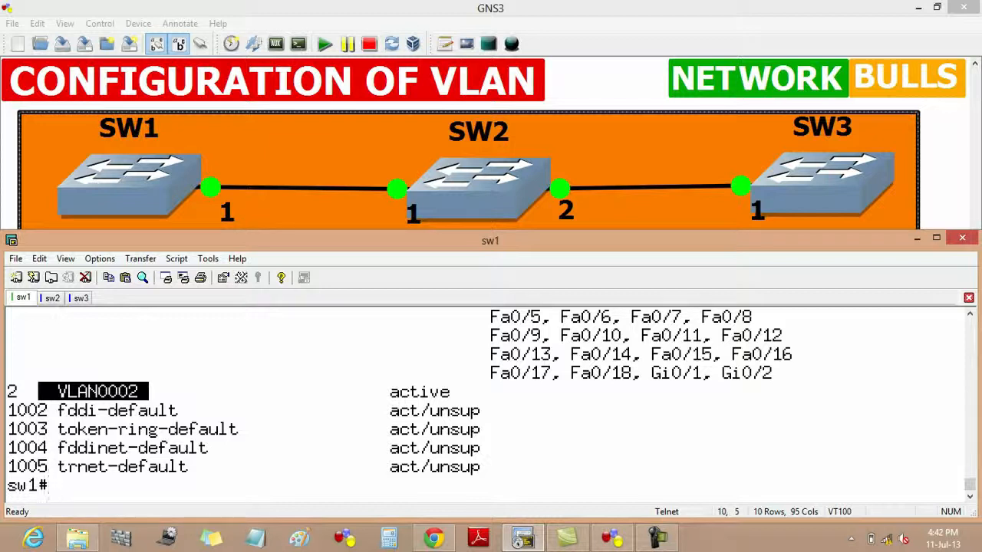
Rename VLAN 2 to 'ab' from configuration mode and return to the privileged prompt.
text(conf t)
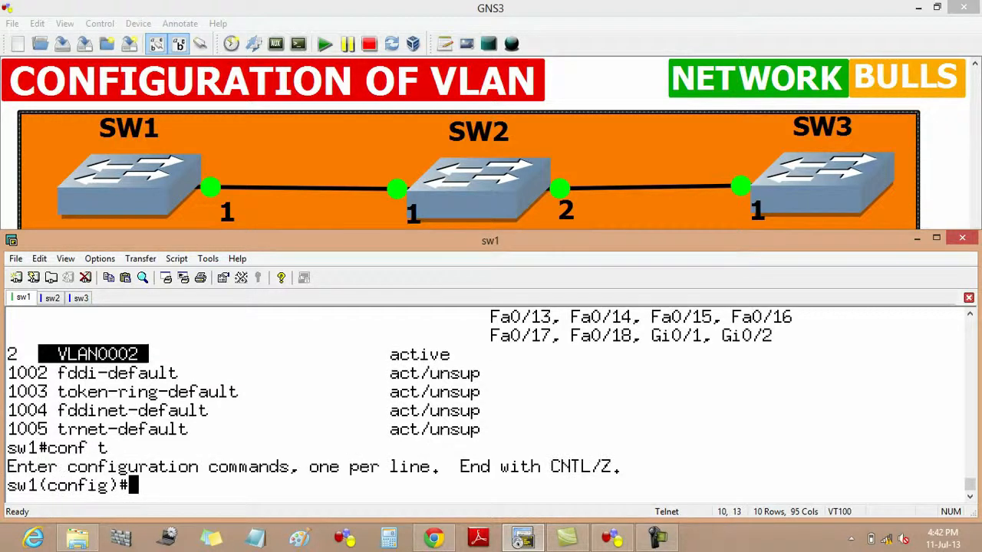
text(vlan 2)
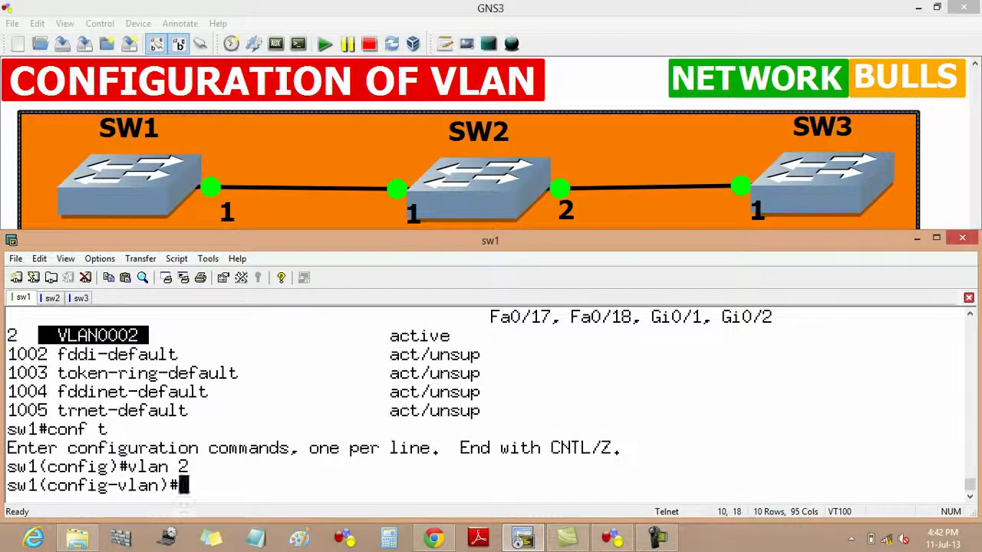
text(name)
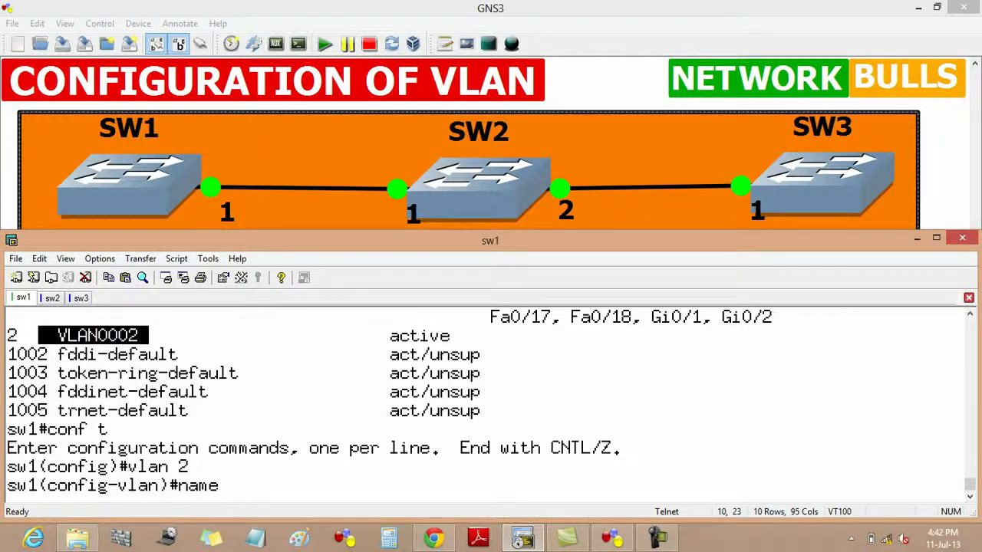
text(ab)
text(sh vl)
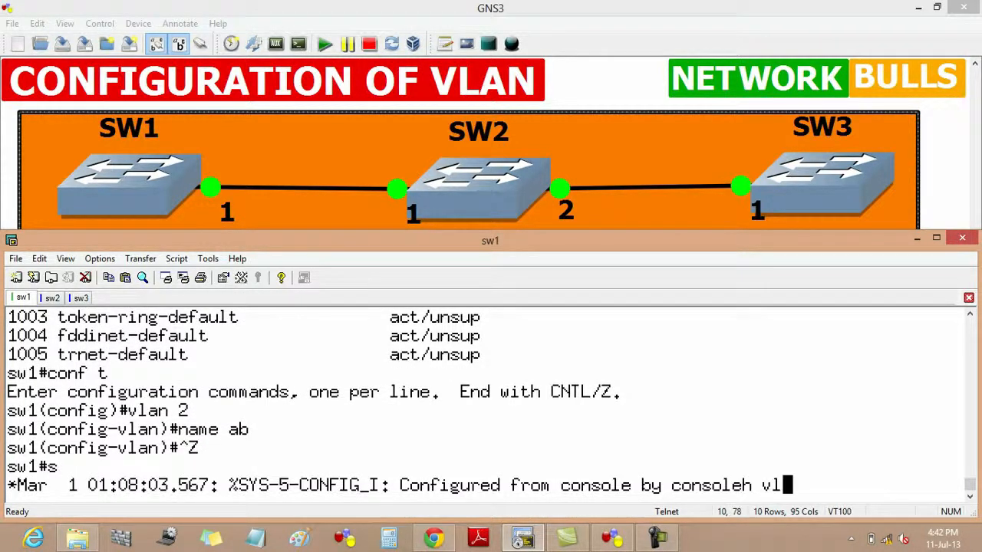
Verify VLAN 2 shows name 'ab' in the brief listing, then re-enter global configuration.
text(an br)
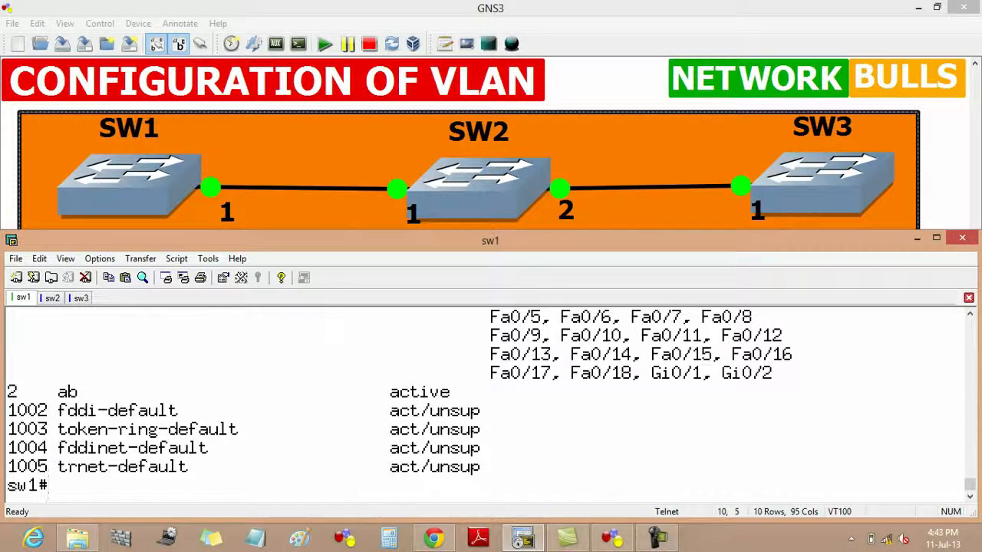
double_click(68, 391)
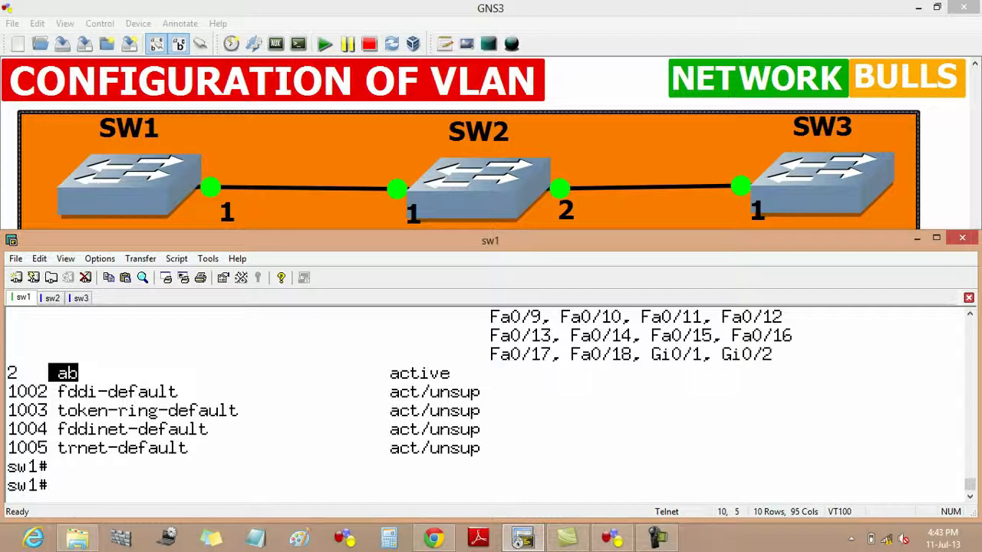
text(conf t)
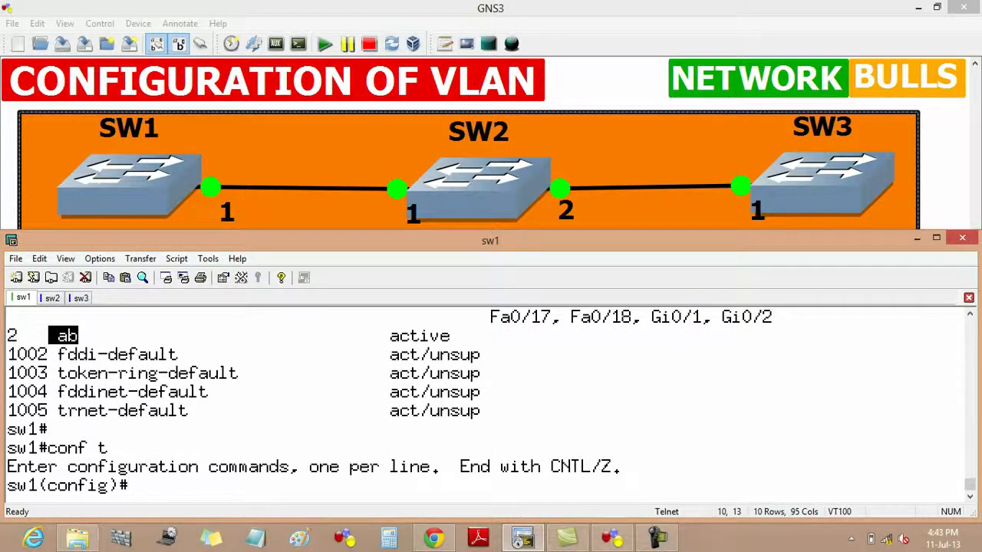
Make interface Fa0/1 a switchport in access mode.
text(int)
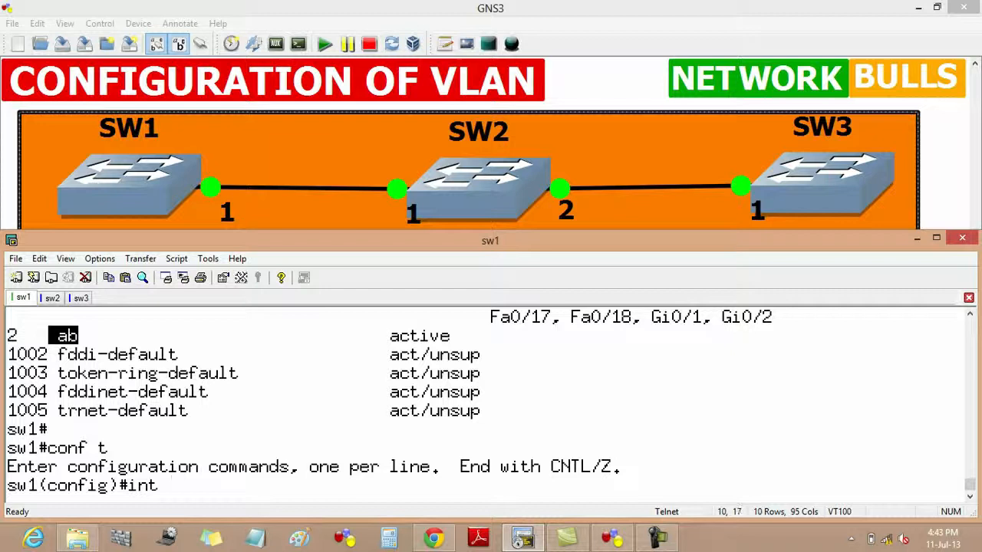
text(fa)
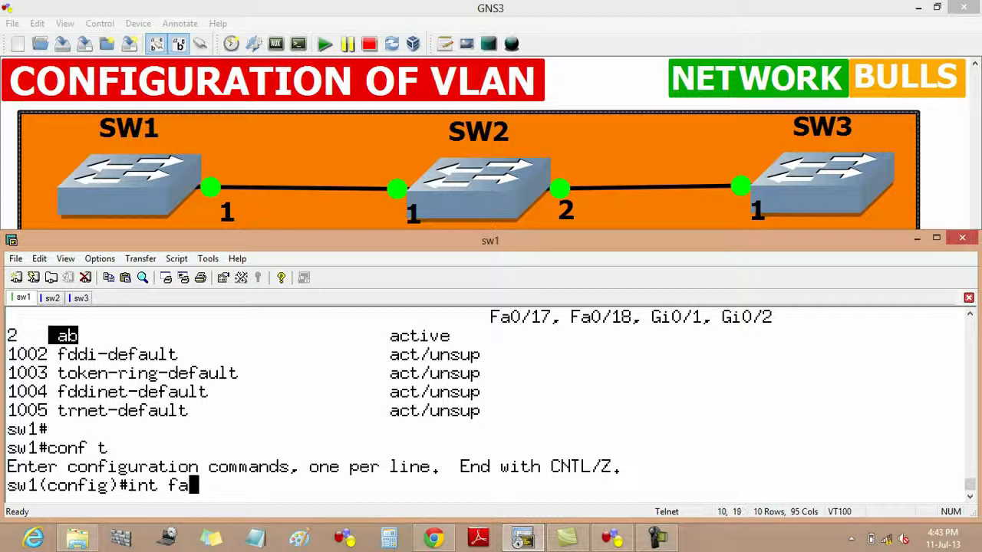
text(0/1)
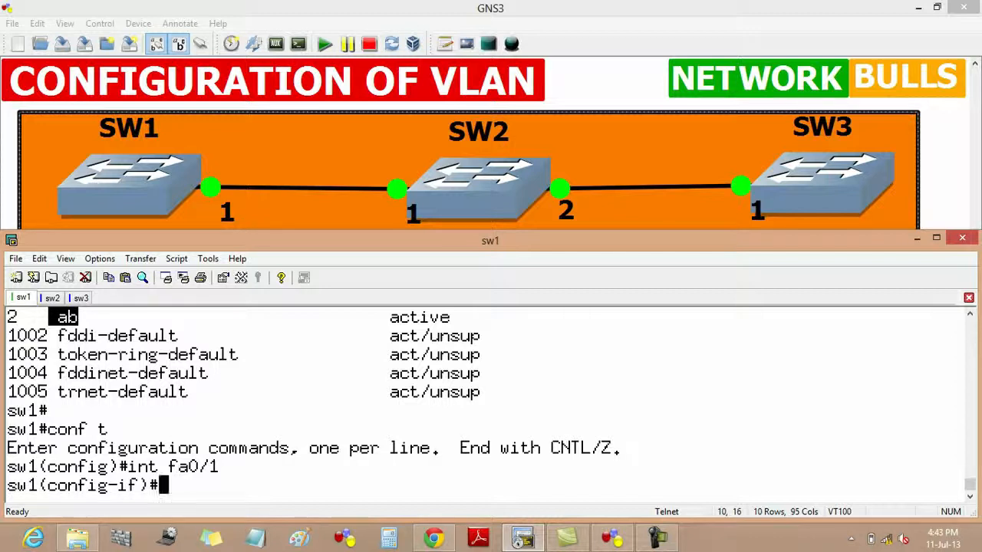
text(s)
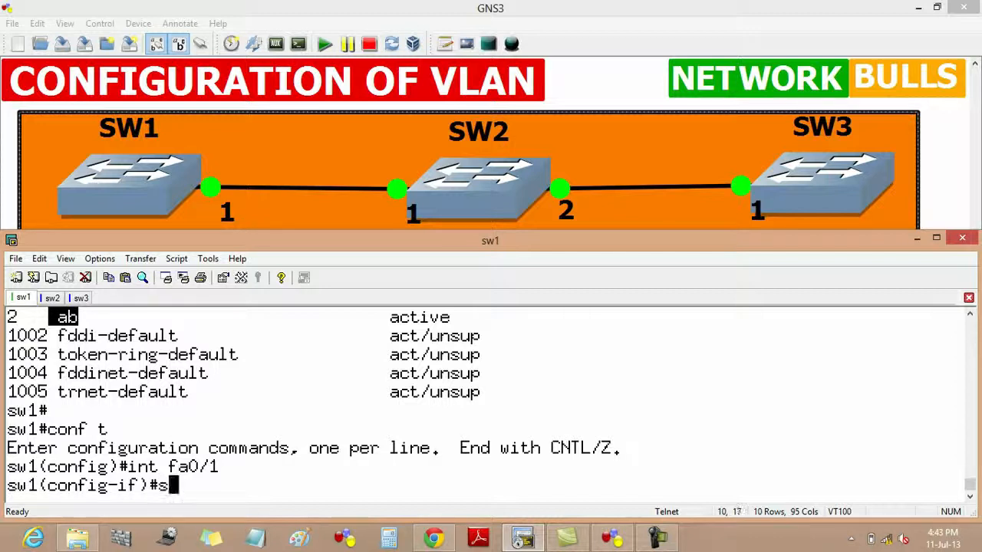
text(switchport)
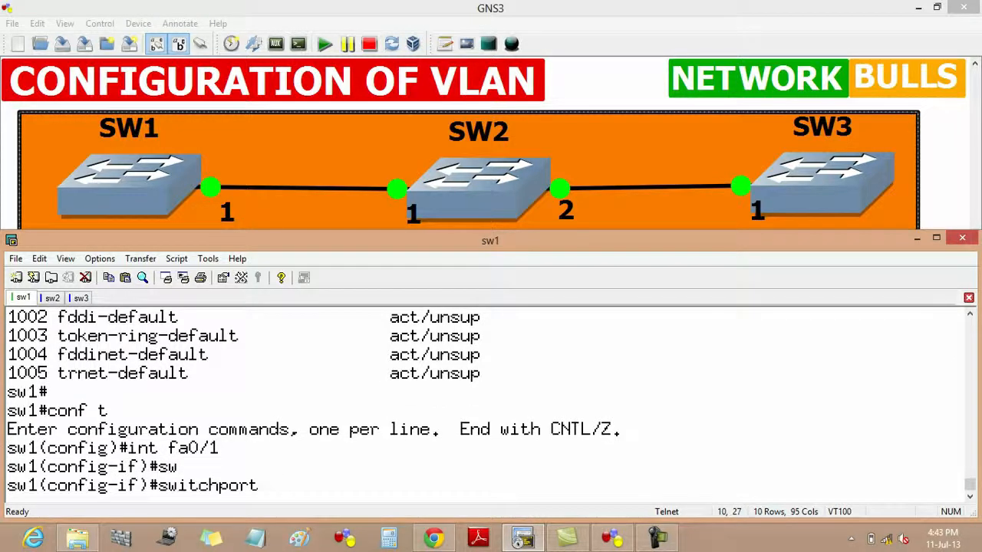
text(mode acc)
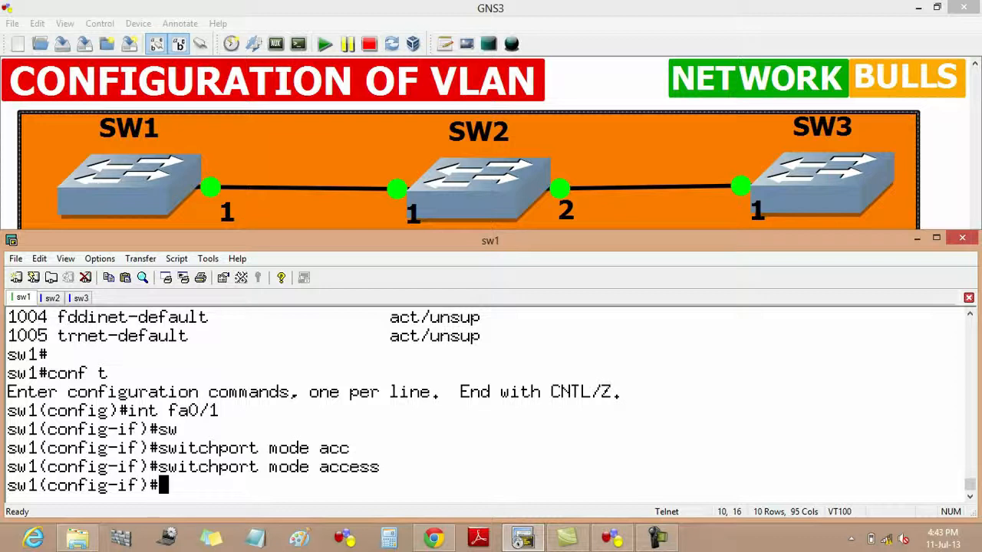
Assign access port Fa0/1 to VLAN 2 and return to the privileged prompt.
text(switchport access)
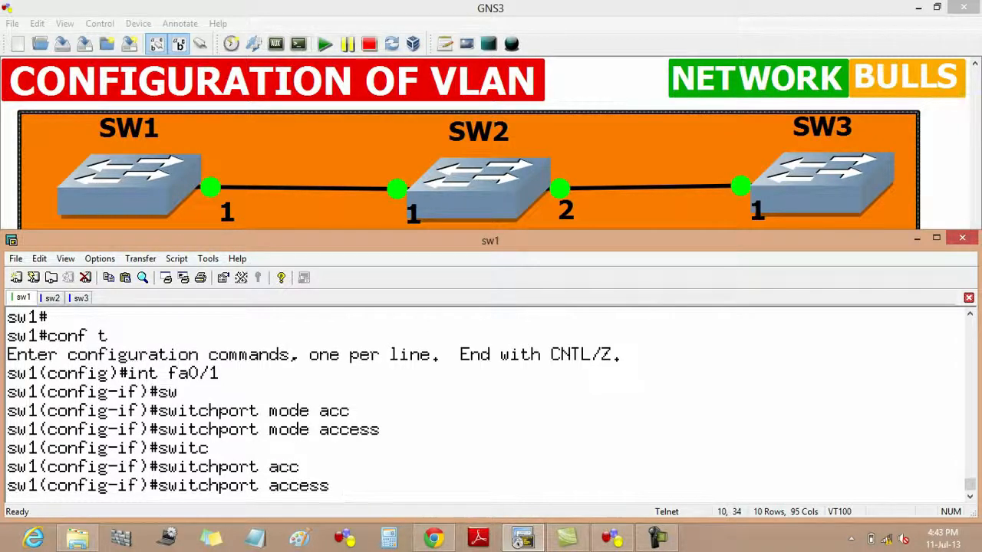
text(vlan)
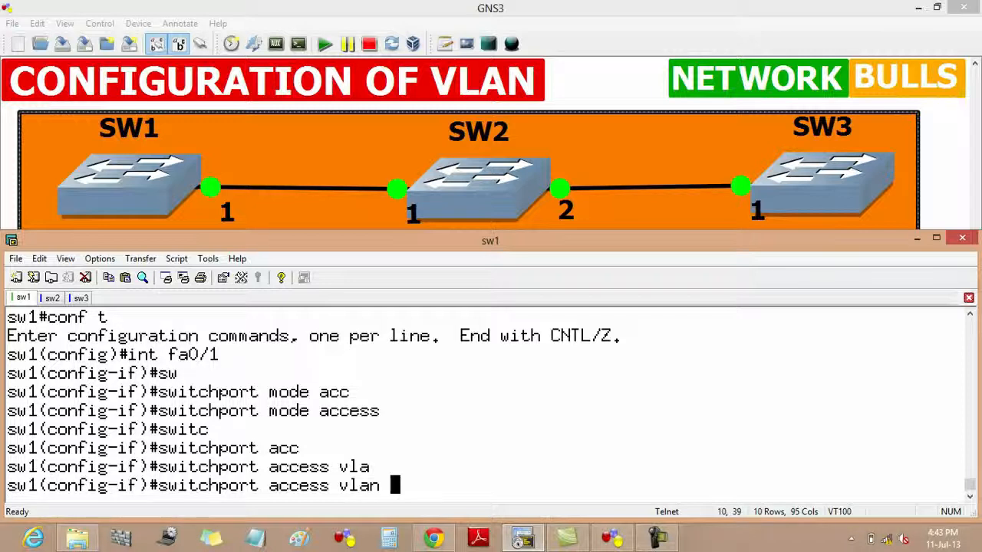
text(2)
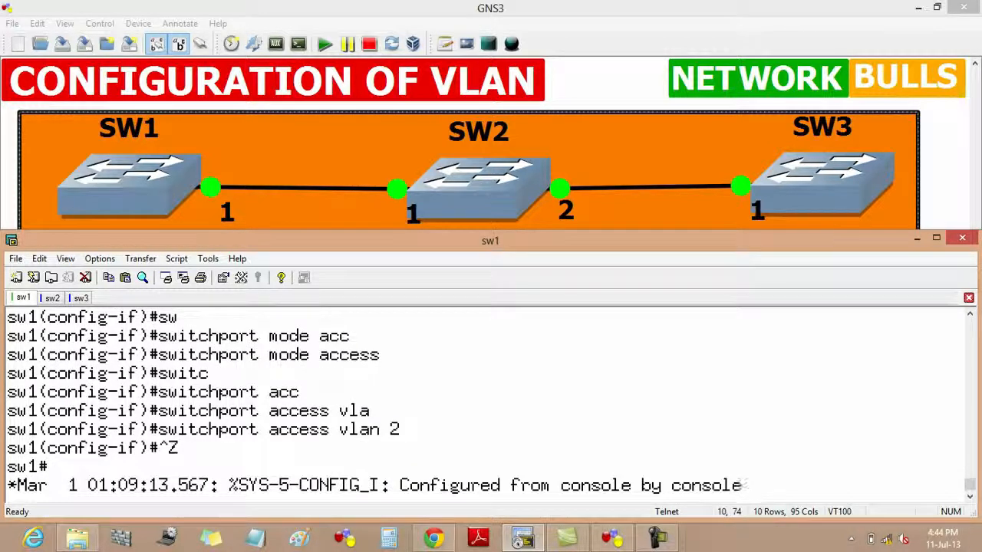
Run 'sh vlan brief' to confirm Fa0/1 is listed under VLAN 2 'ab'.
text(sw1#s)
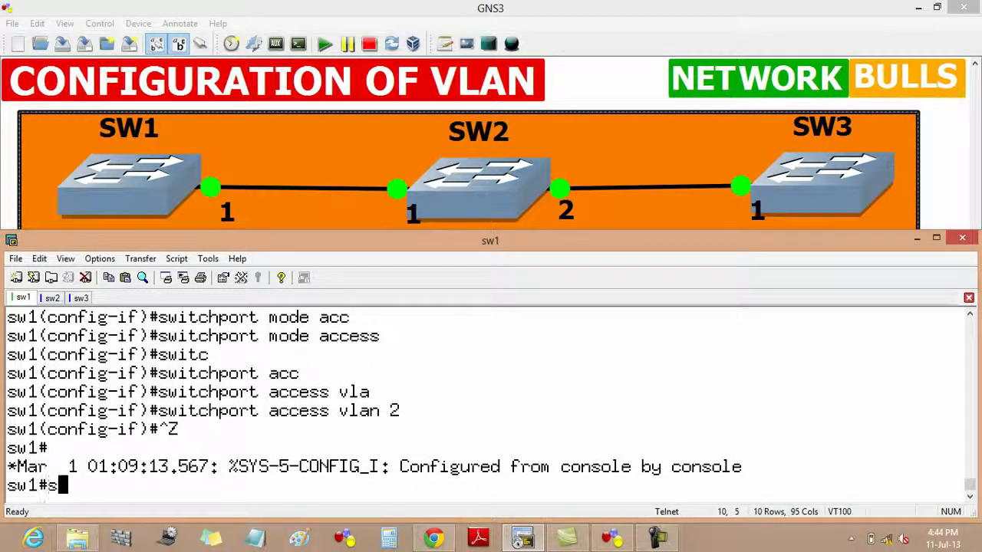
text(h vlan)
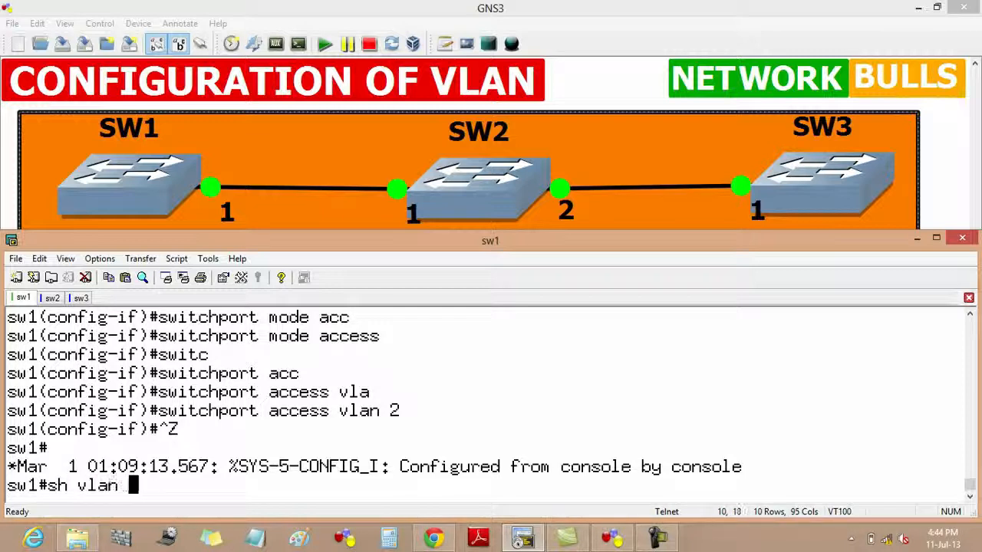
key(Return)
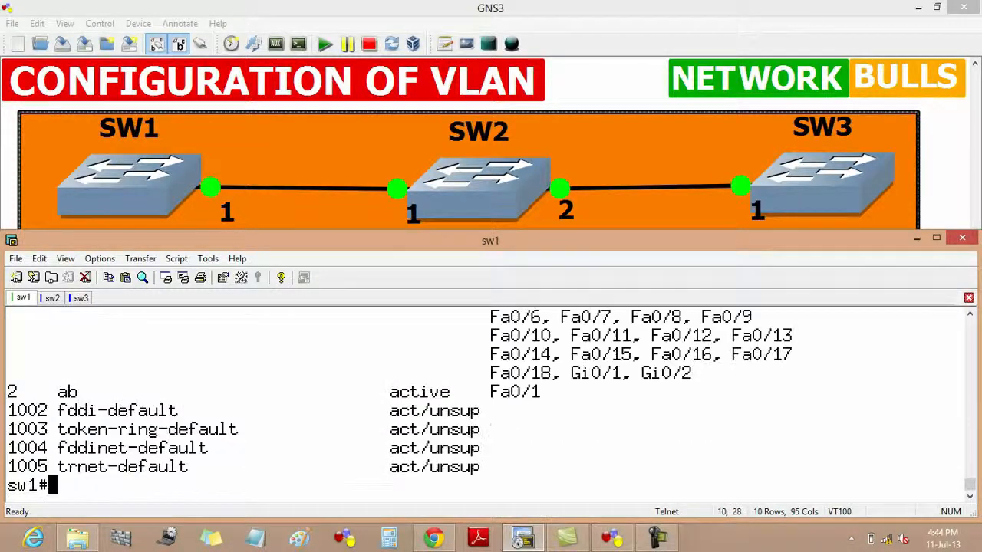